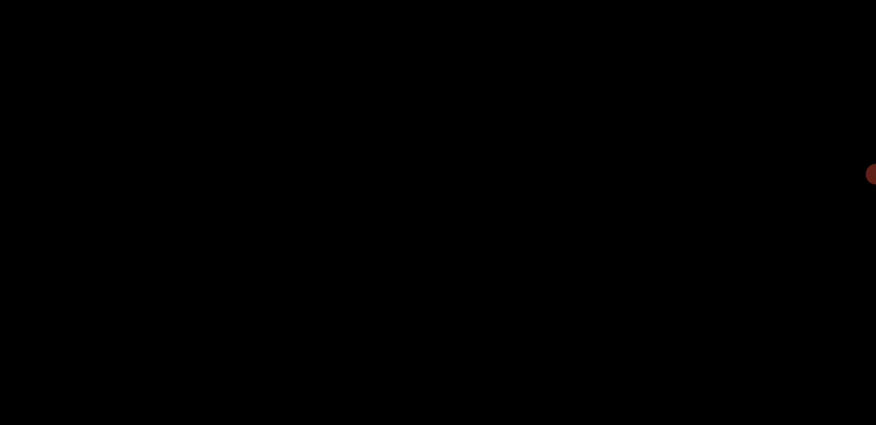
left_click(867, 174)
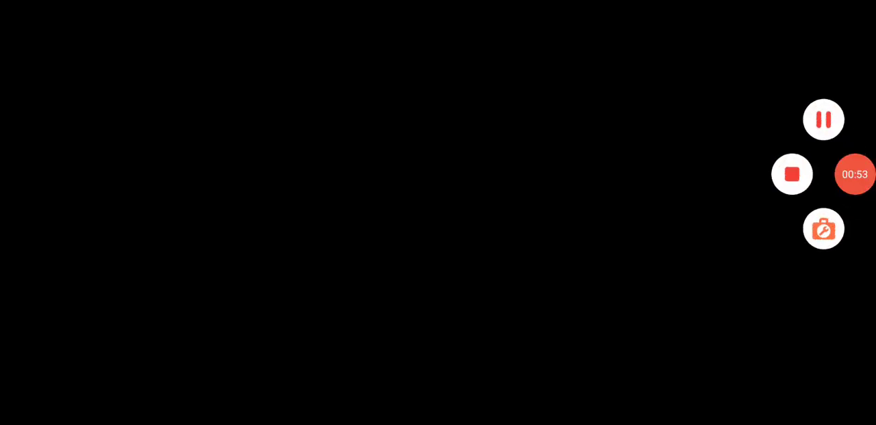